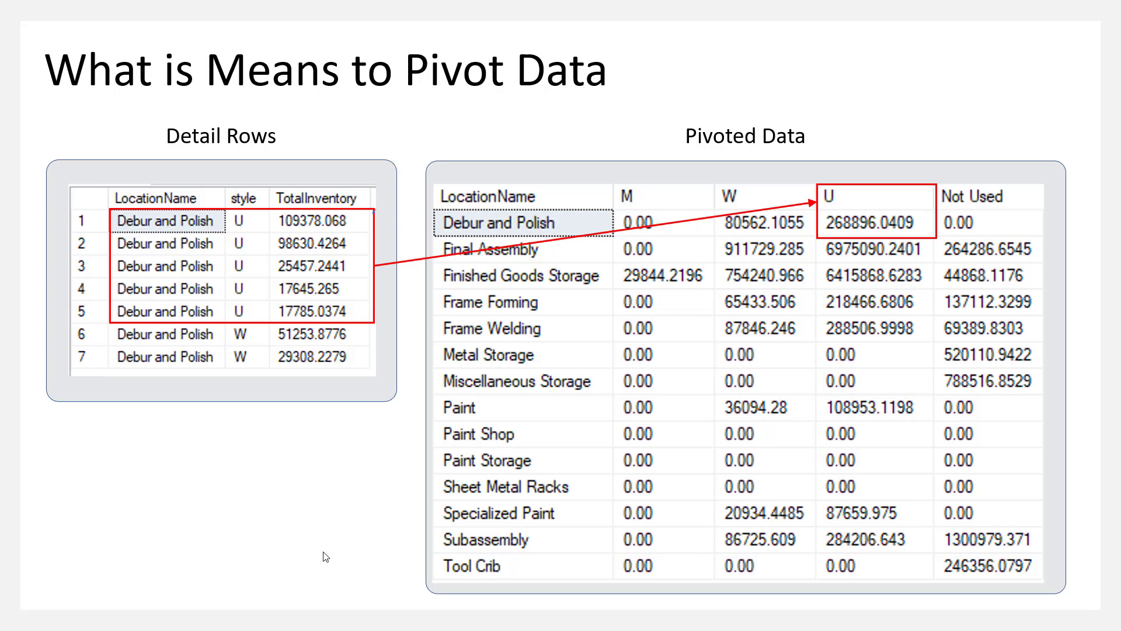
mouse_move(136, 336)
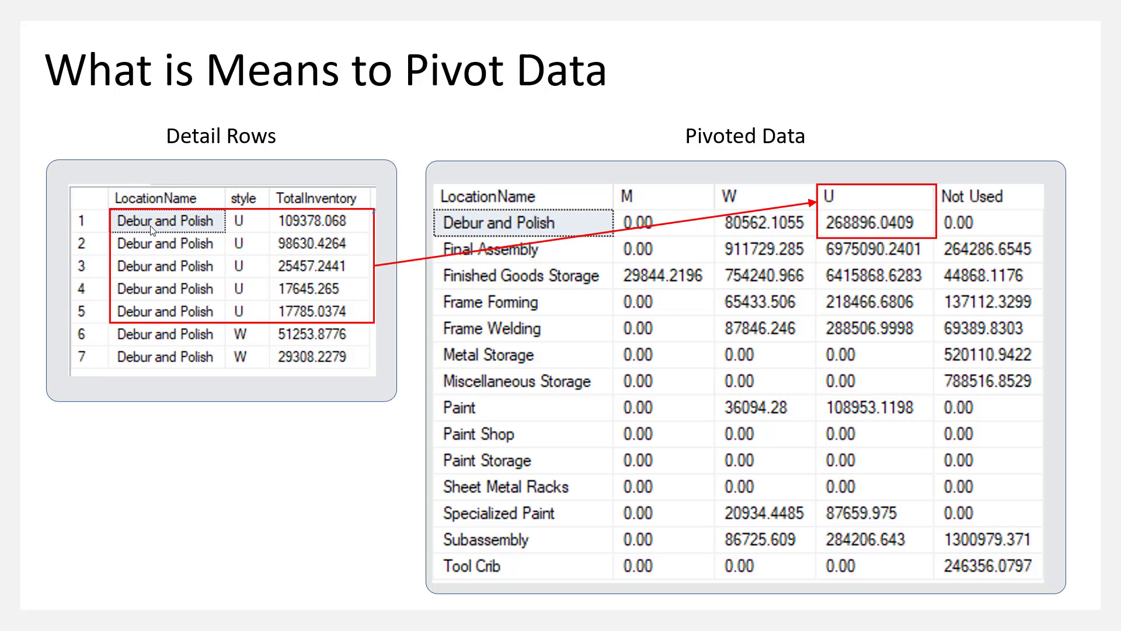
mouse_move(139, 272)
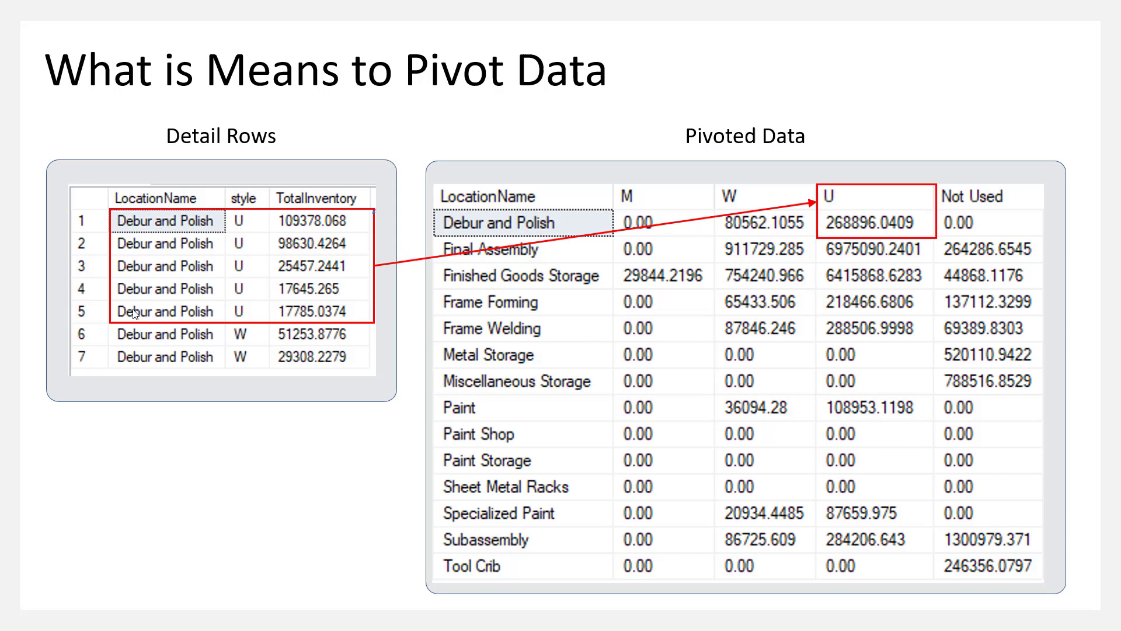
mouse_move(238, 243)
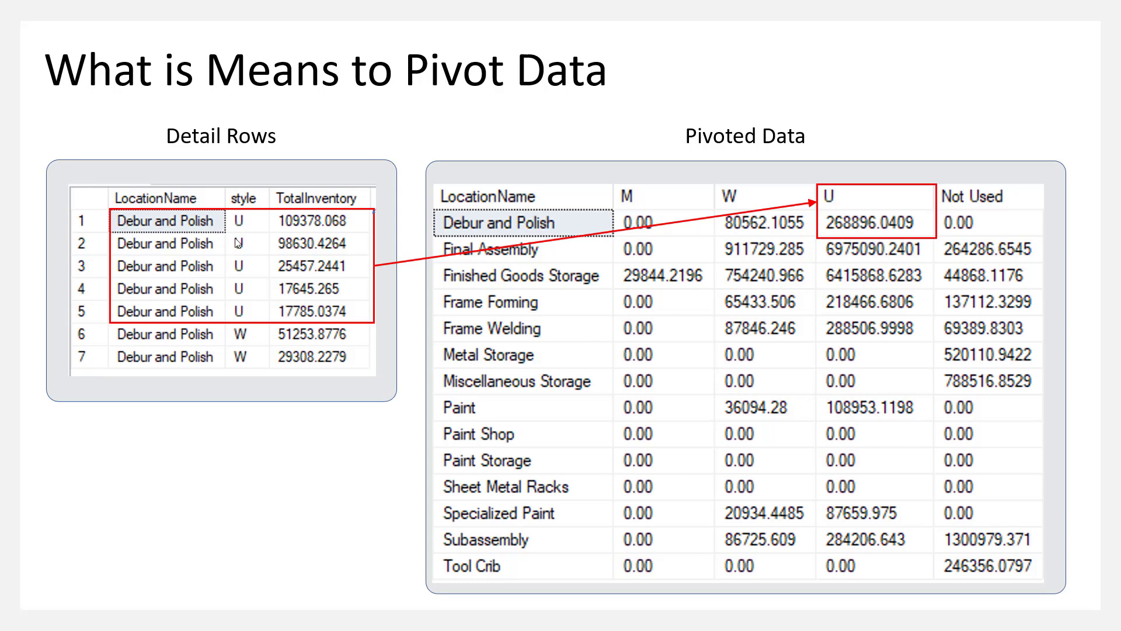
mouse_move(236, 360)
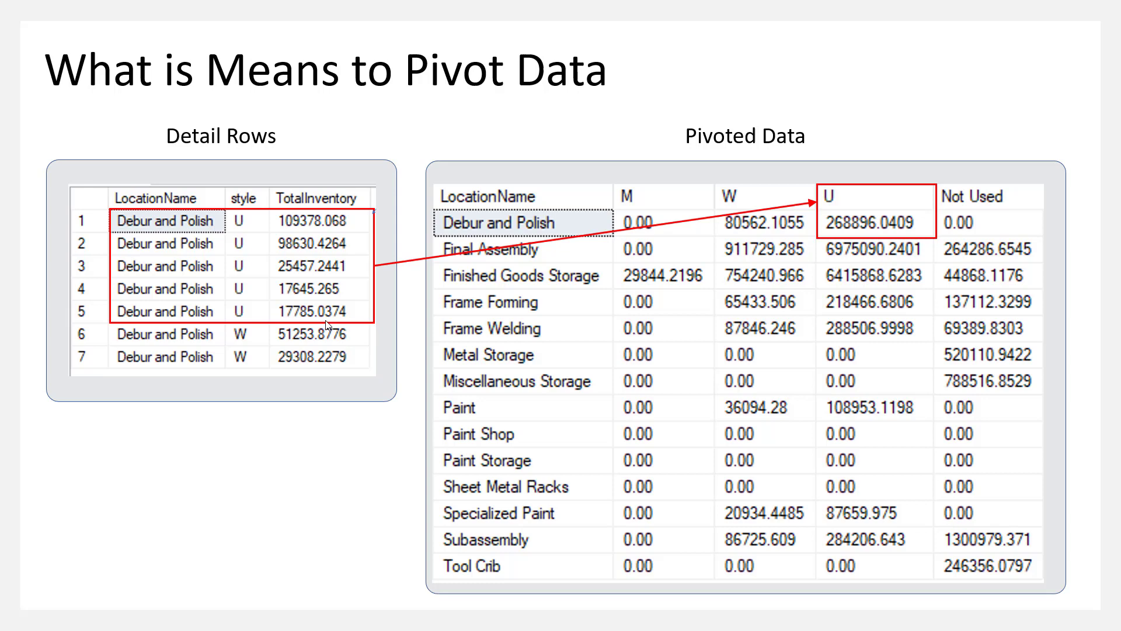
mouse_move(517, 255)
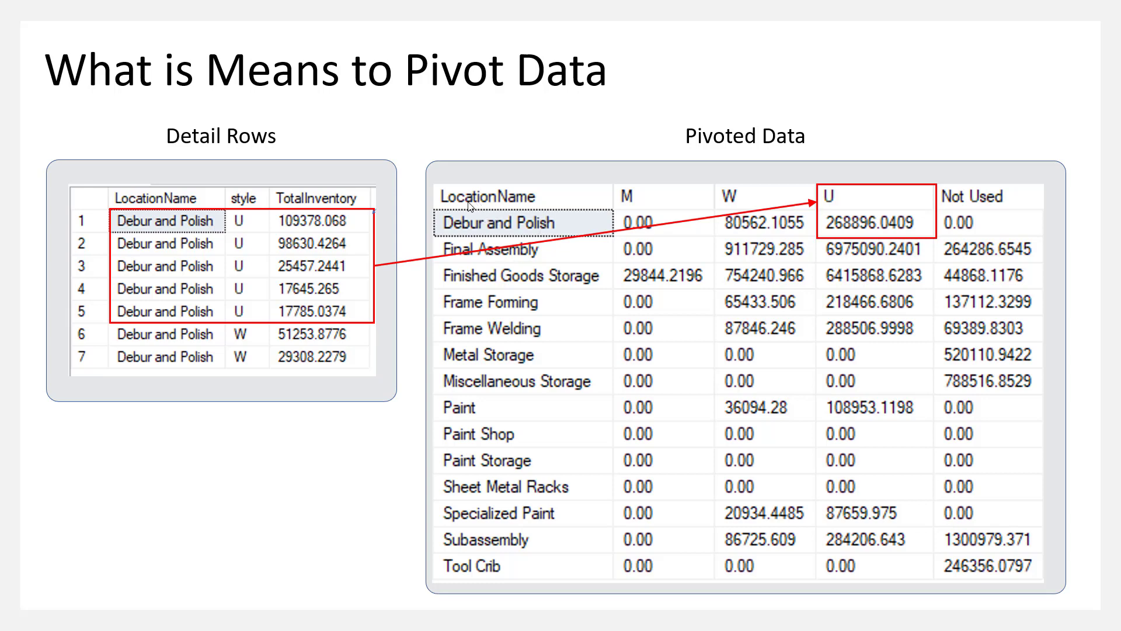
mouse_move(499, 465)
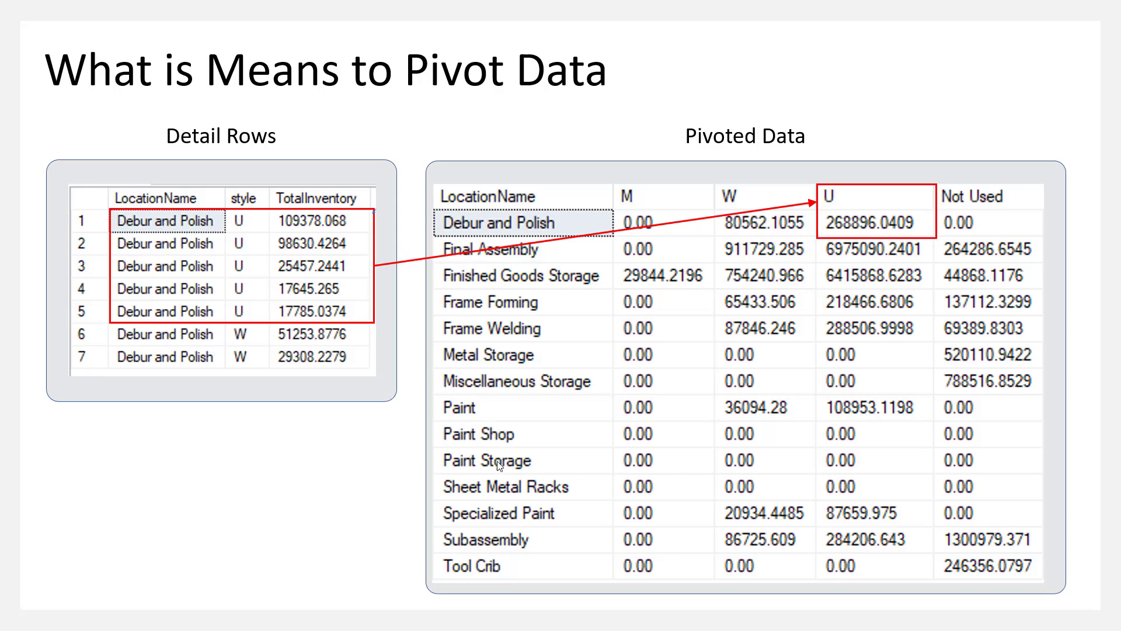
mouse_move(652, 214)
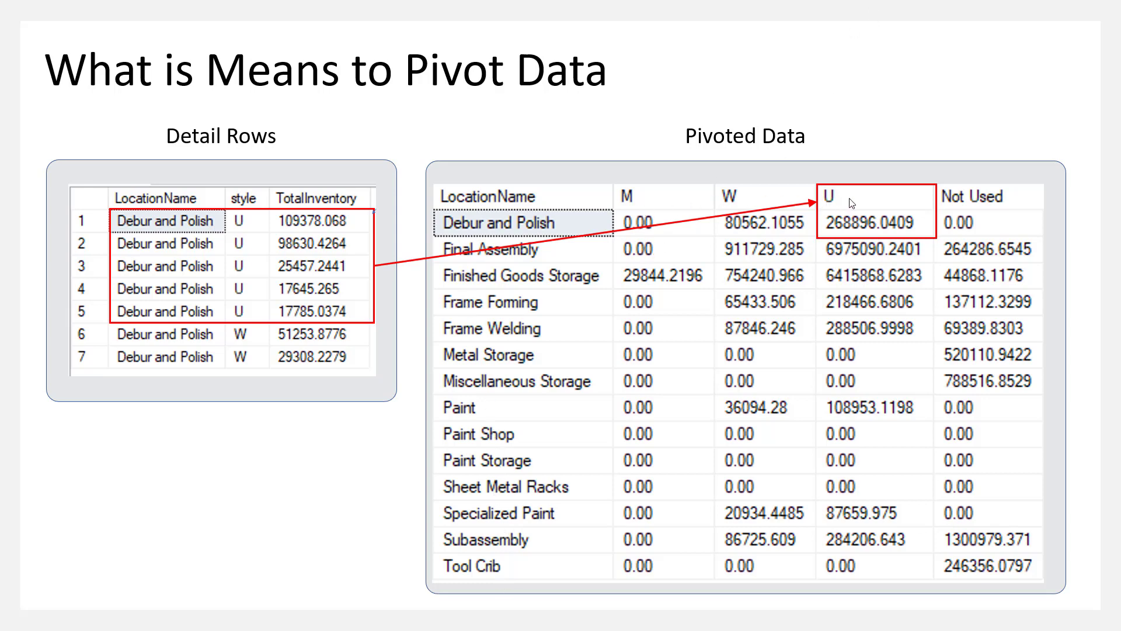
mouse_move(850, 233)
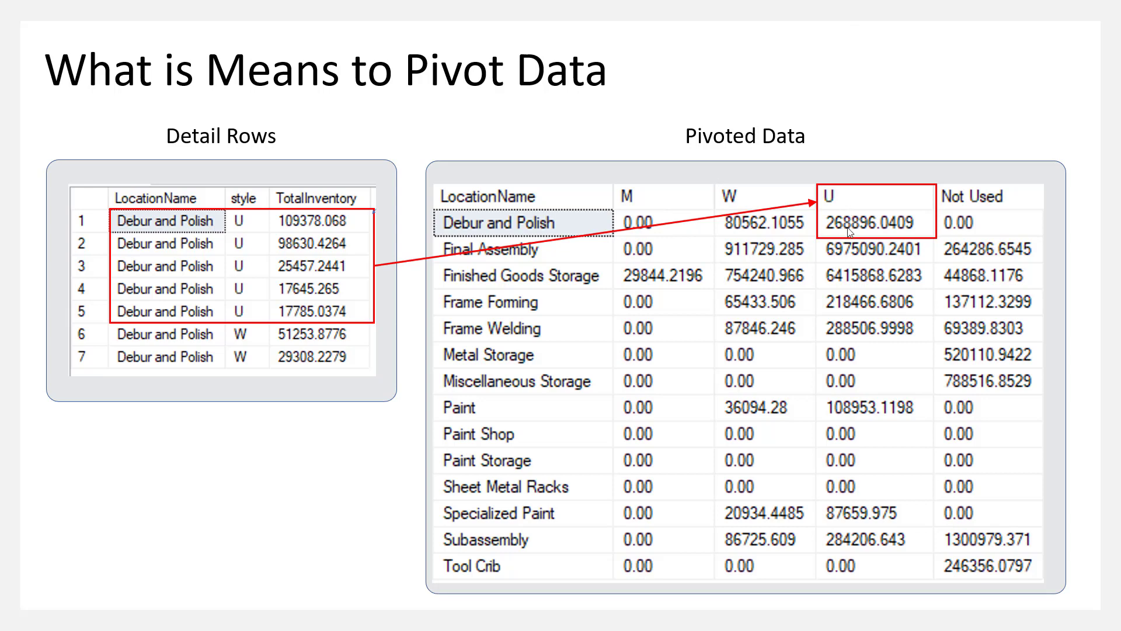
mouse_move(63, 270)
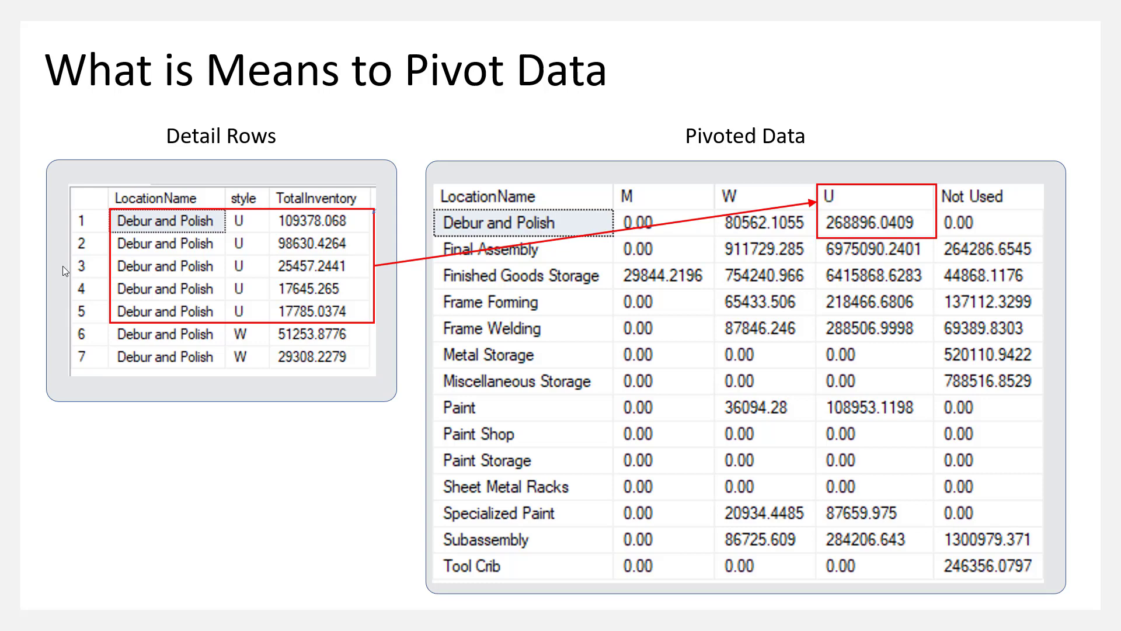
mouse_move(228, 289)
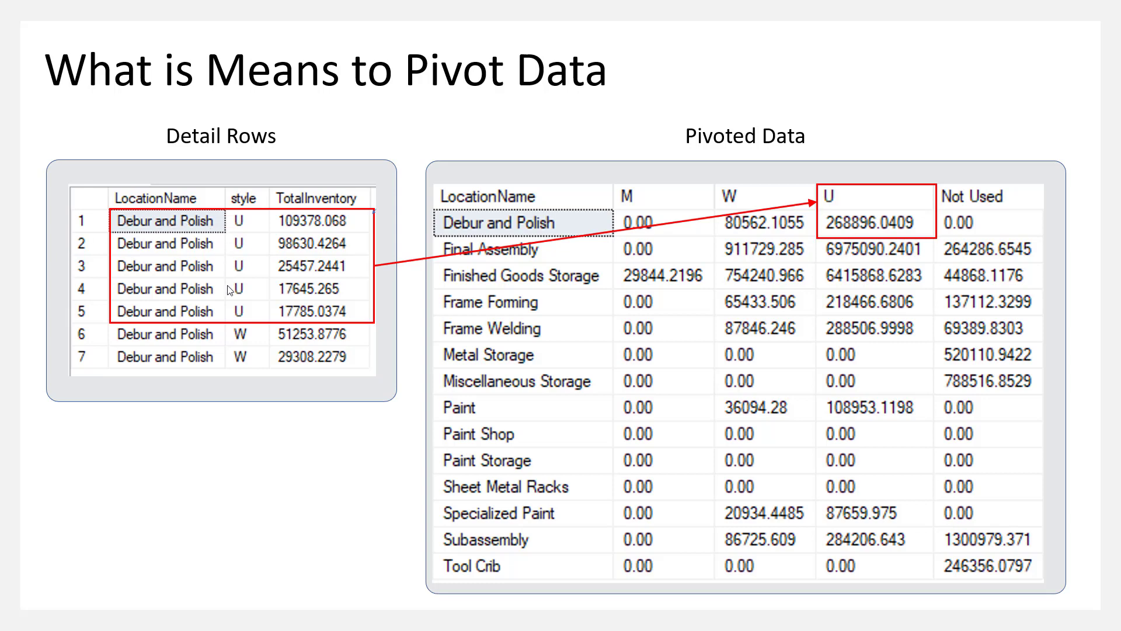
mouse_move(837, 238)
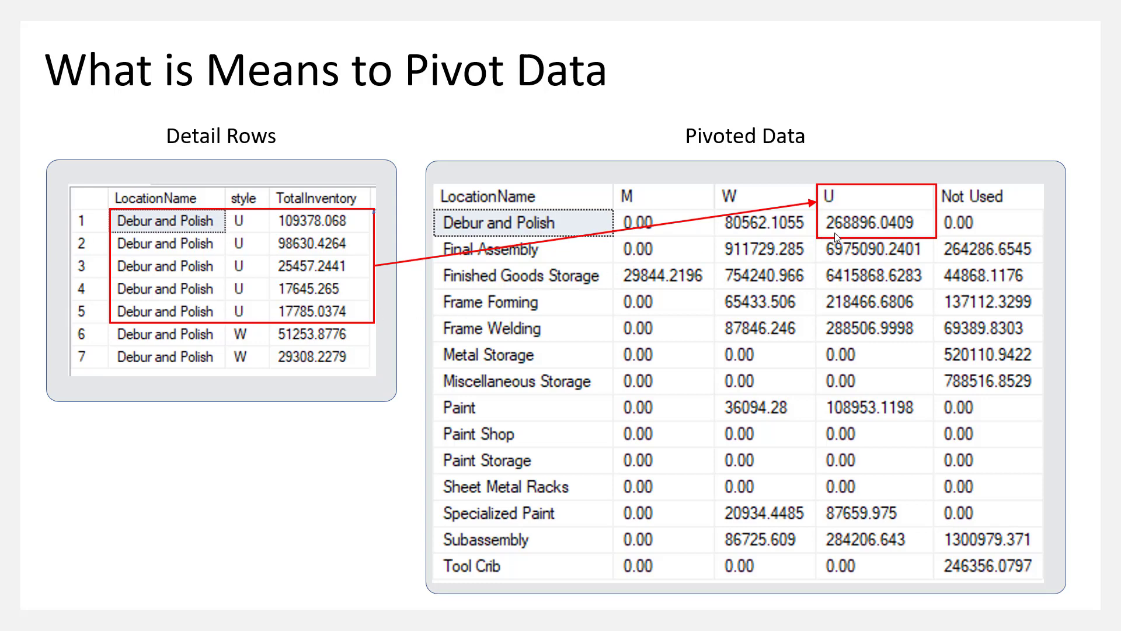
mouse_move(525, 236)
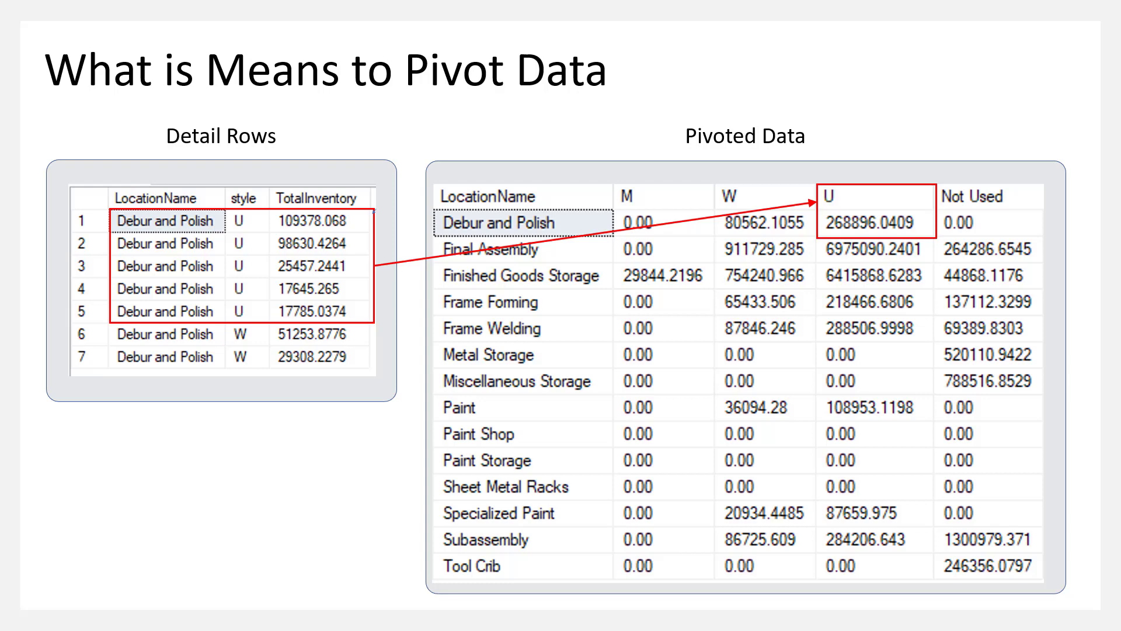
mouse_move(222, 273)
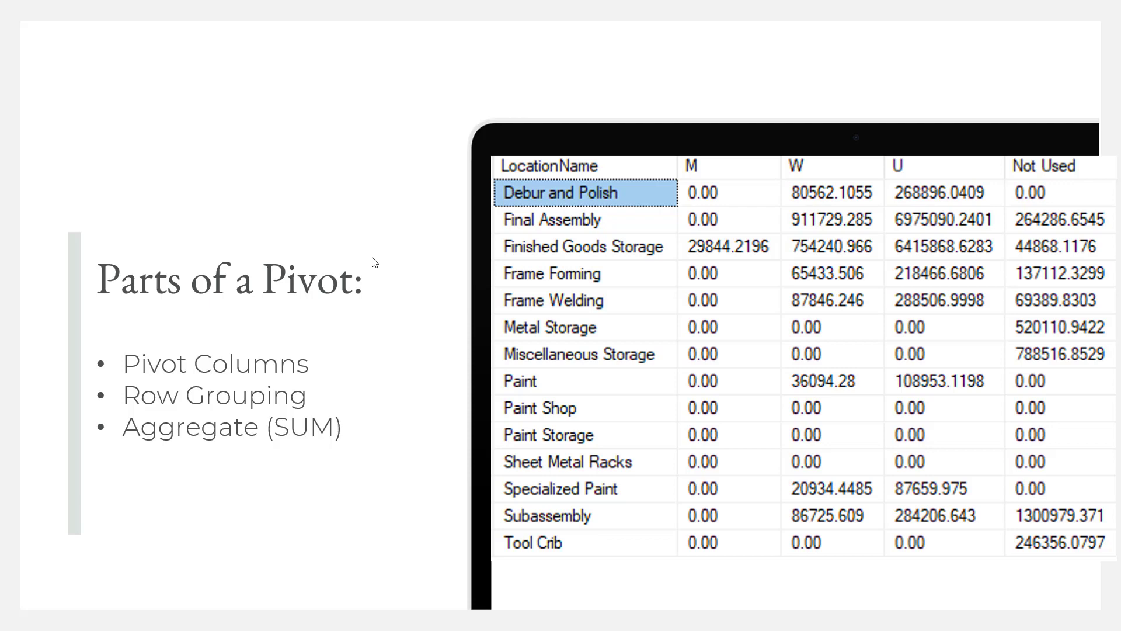
mouse_move(364, 195)
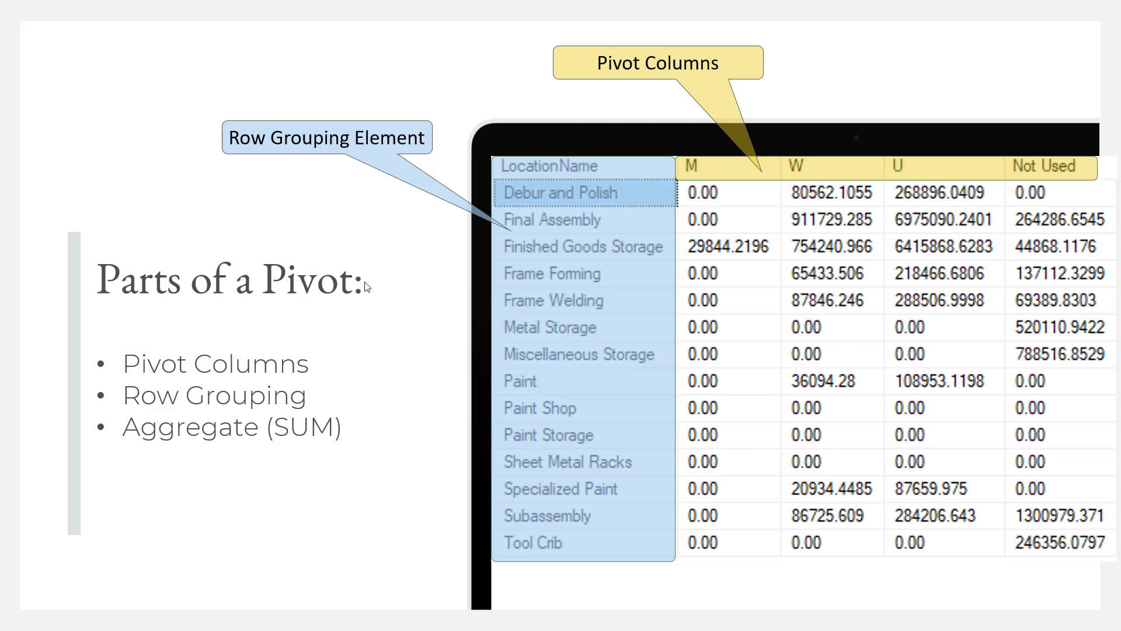
mouse_move(570, 103)
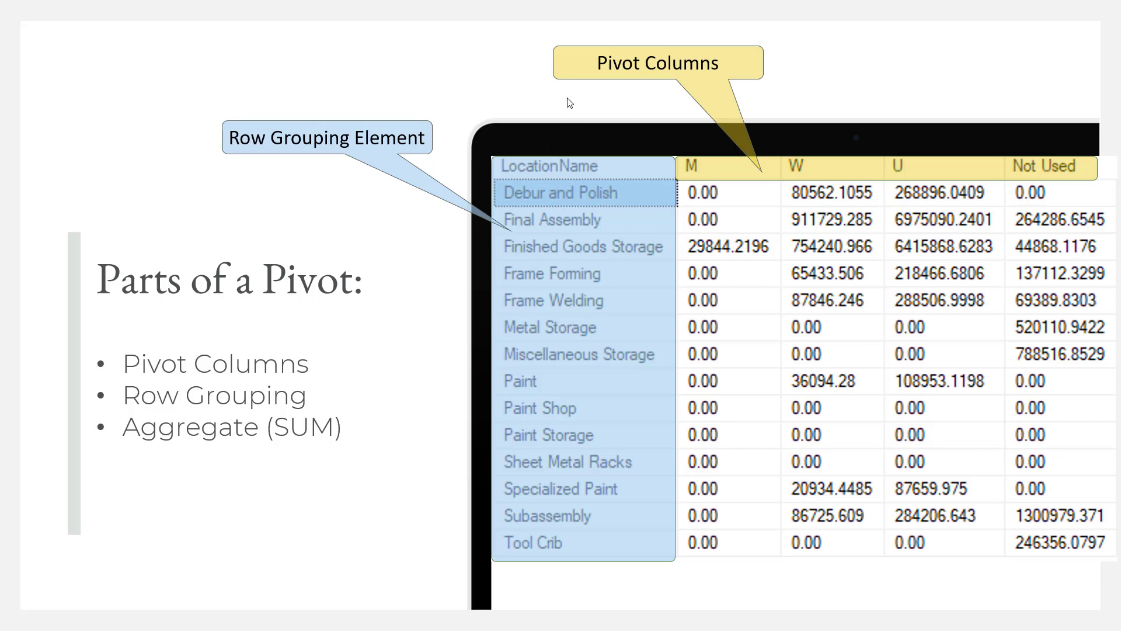
mouse_move(421, 293)
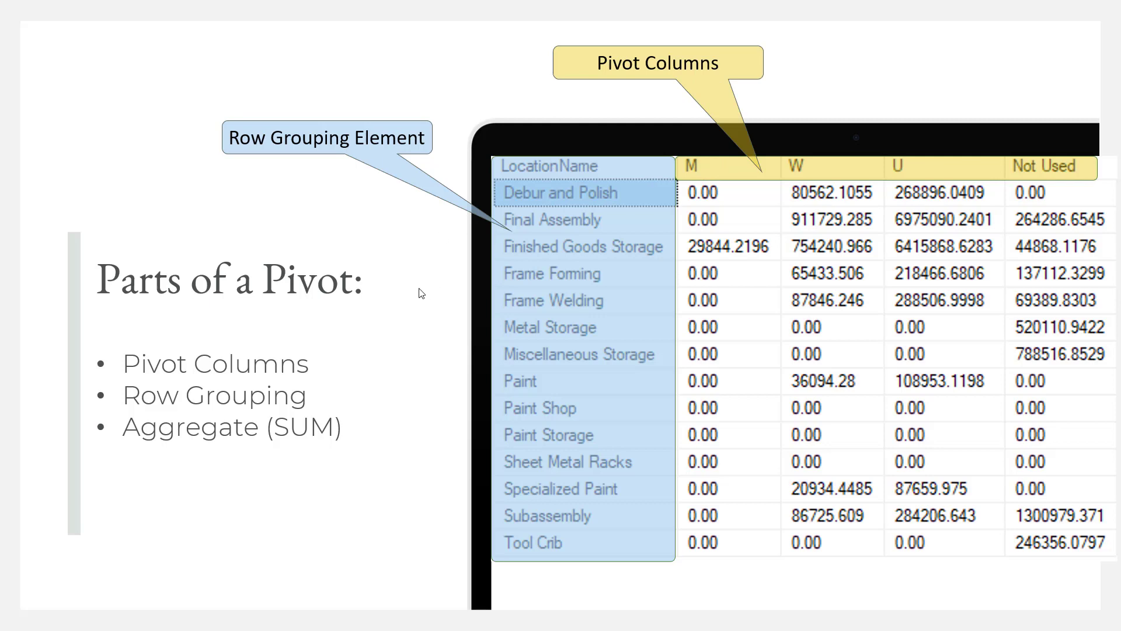
mouse_move(300, 386)
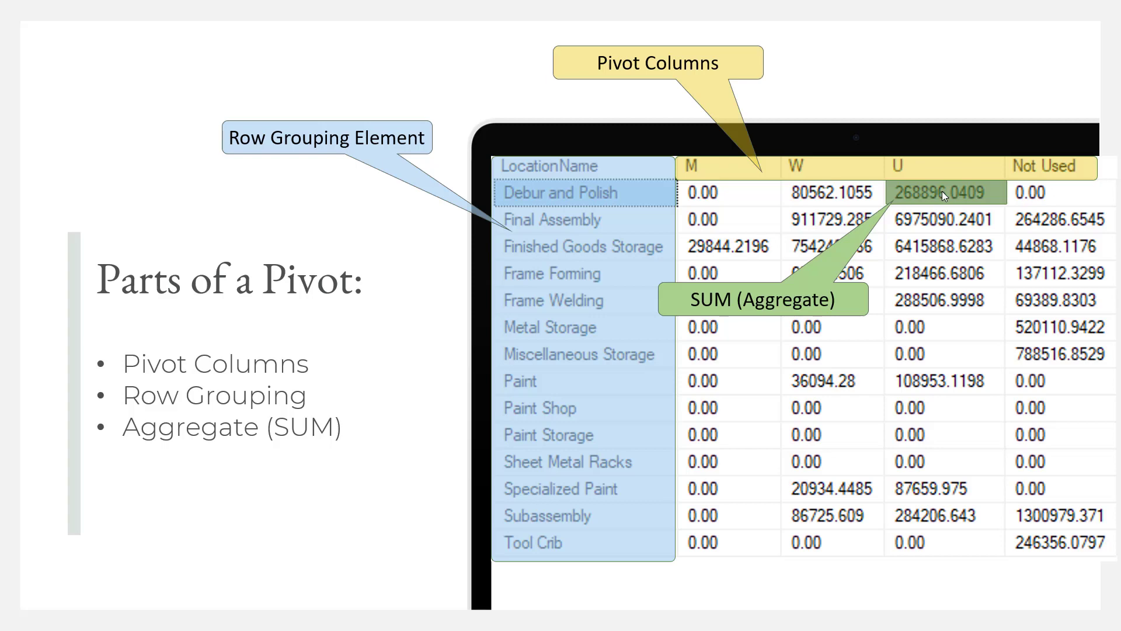
mouse_move(694, 198)
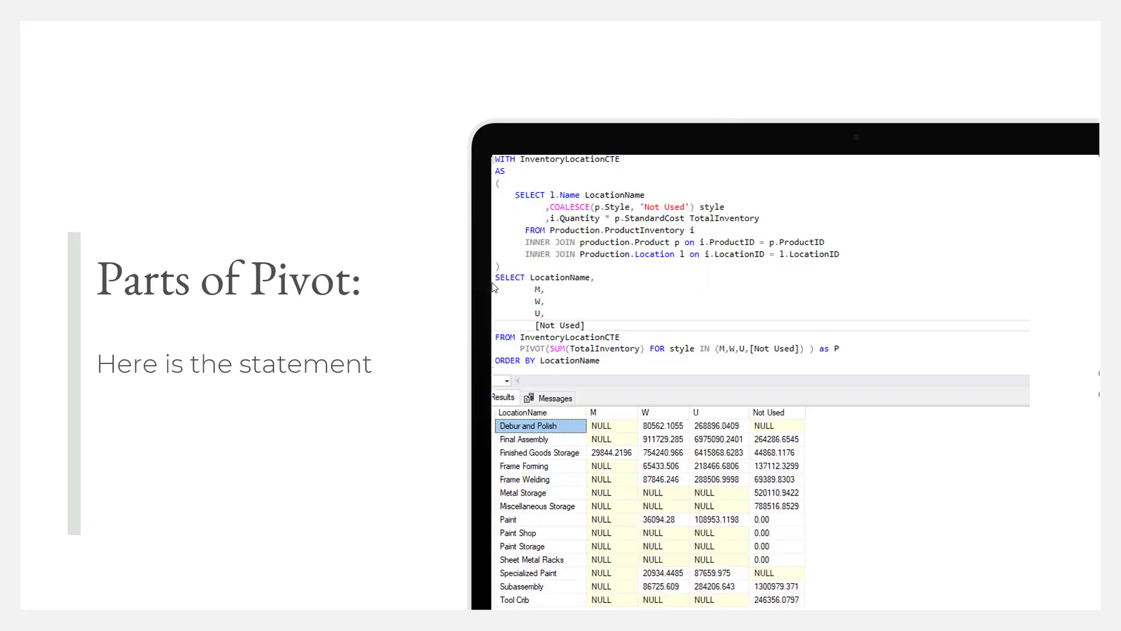
mouse_move(772, 568)
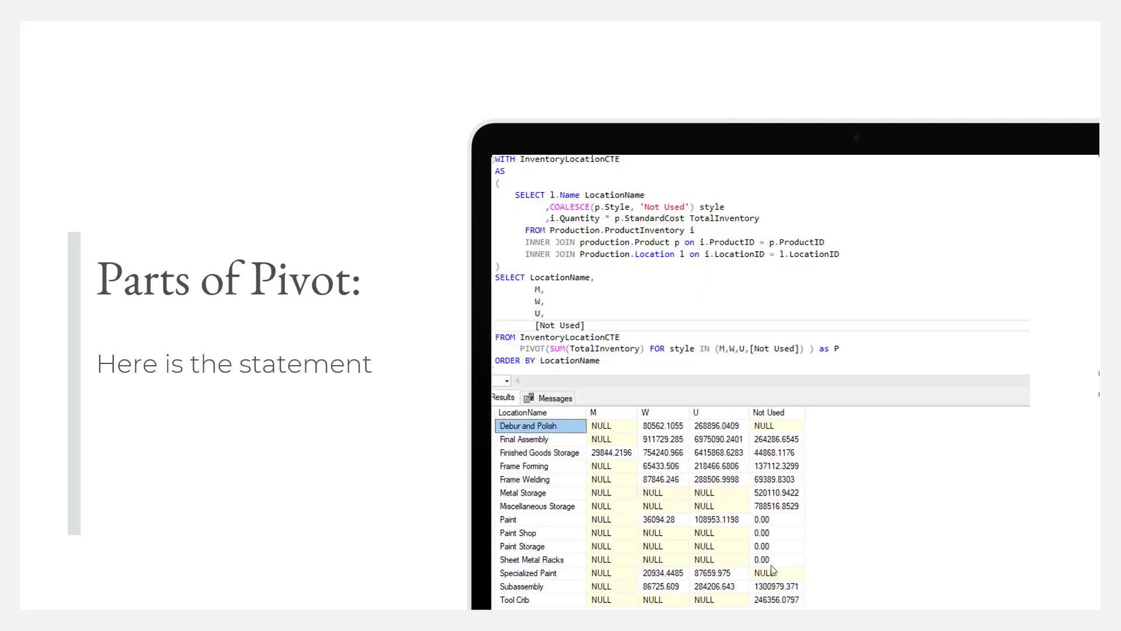
mouse_move(770, 427)
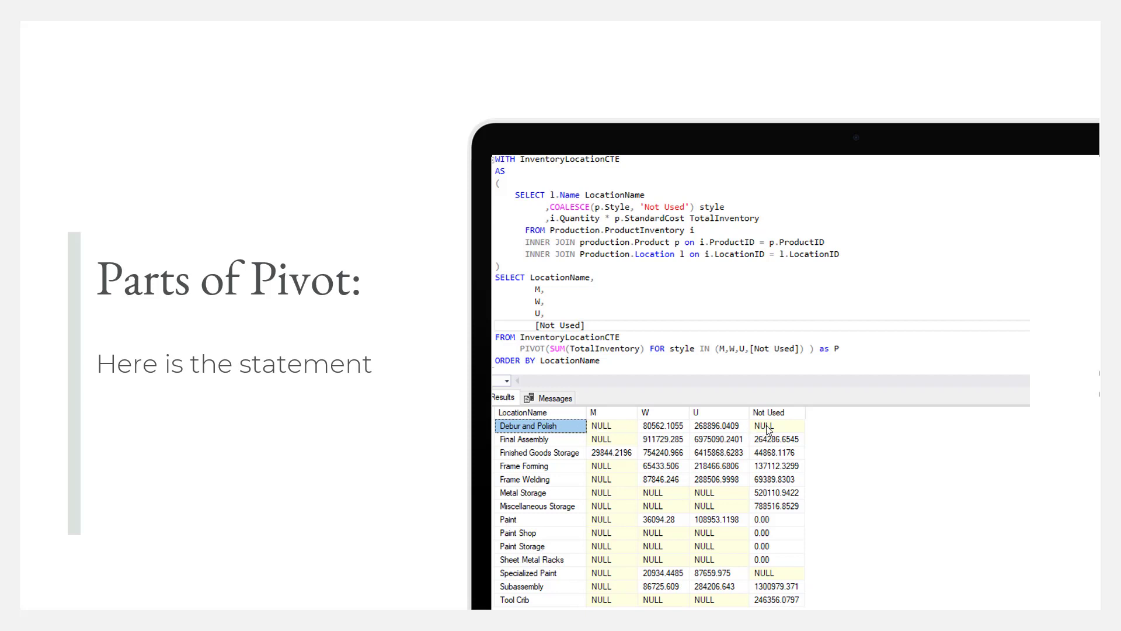
mouse_move(790, 443)
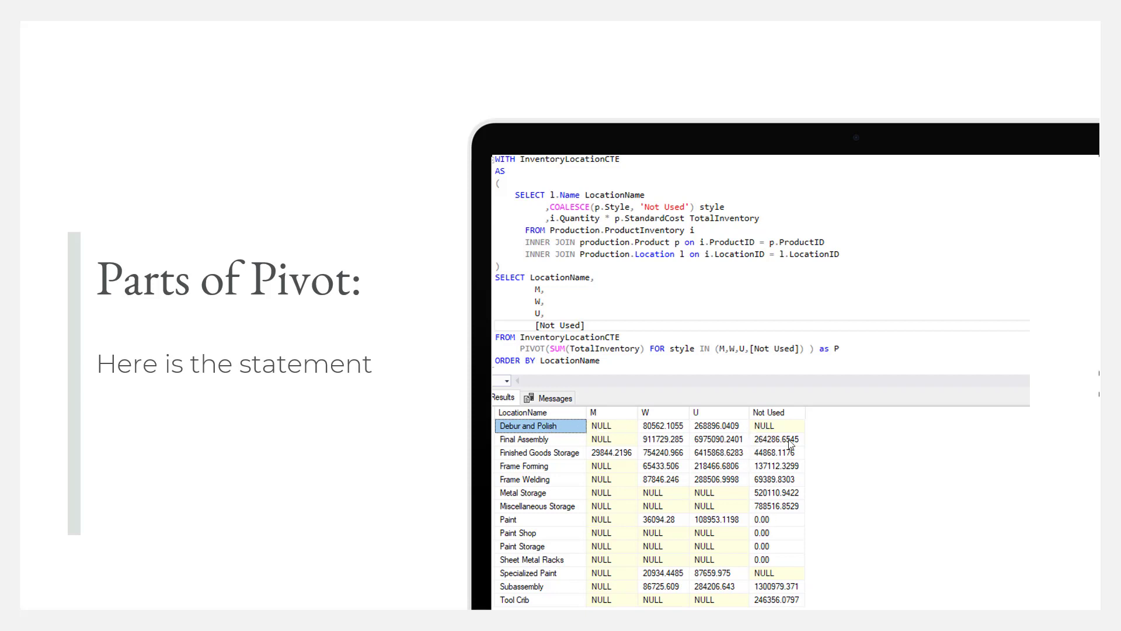
mouse_move(519, 230)
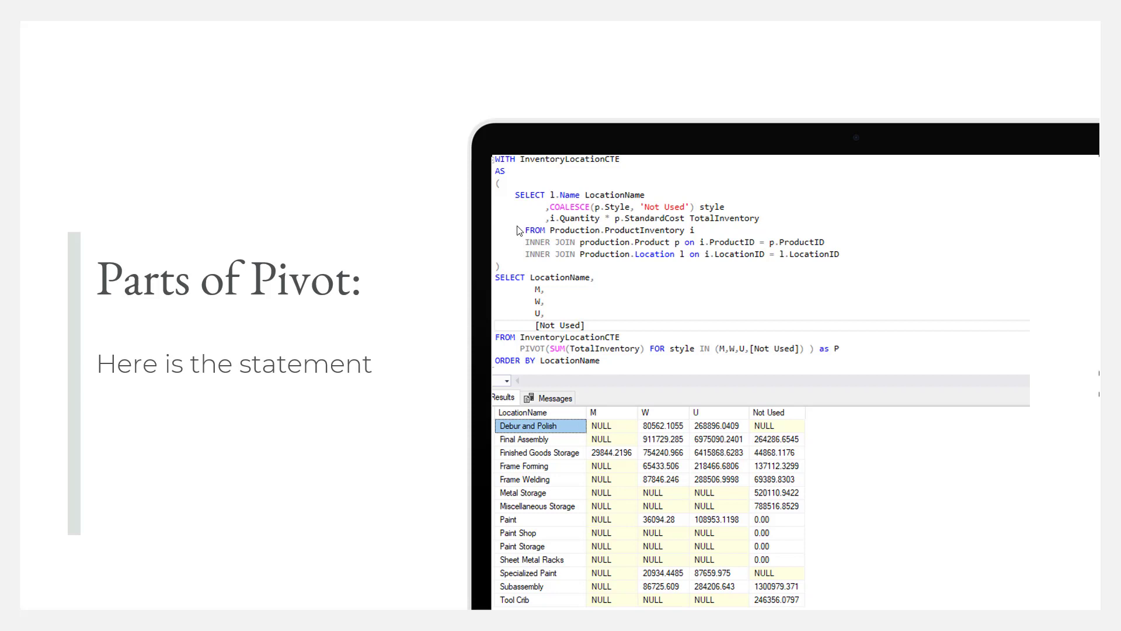
mouse_move(844, 380)
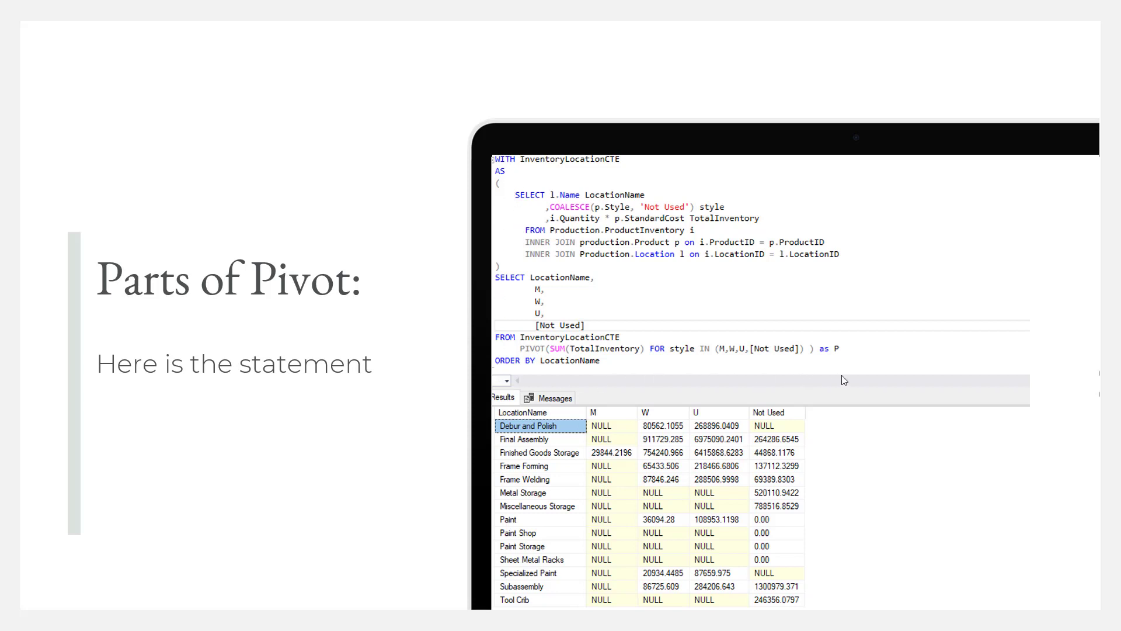
mouse_move(545, 197)
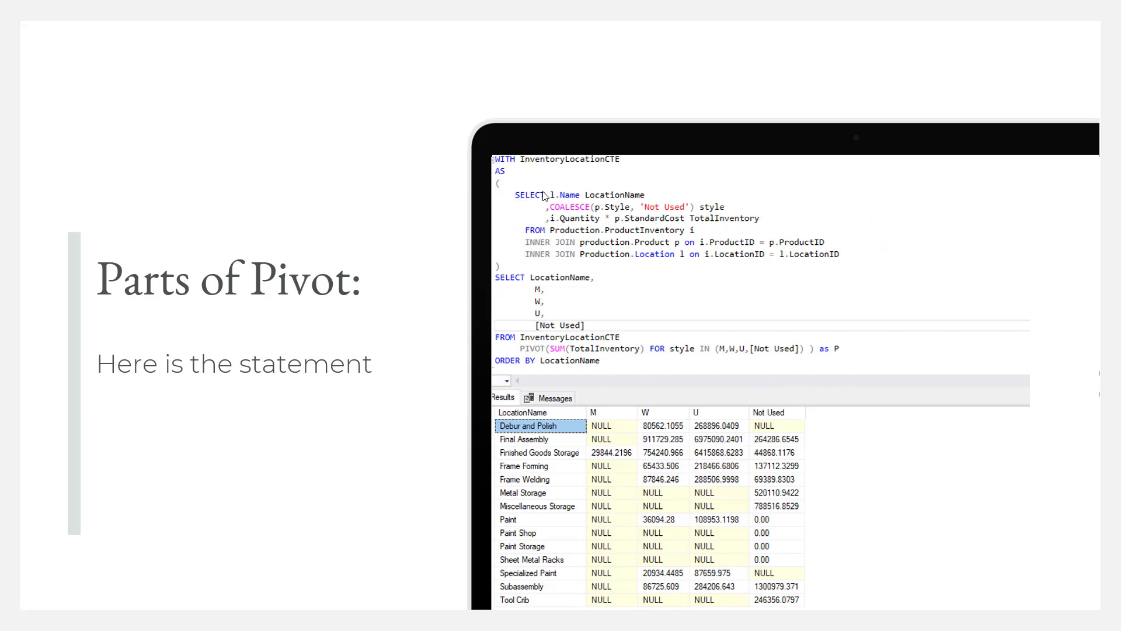
mouse_move(551, 270)
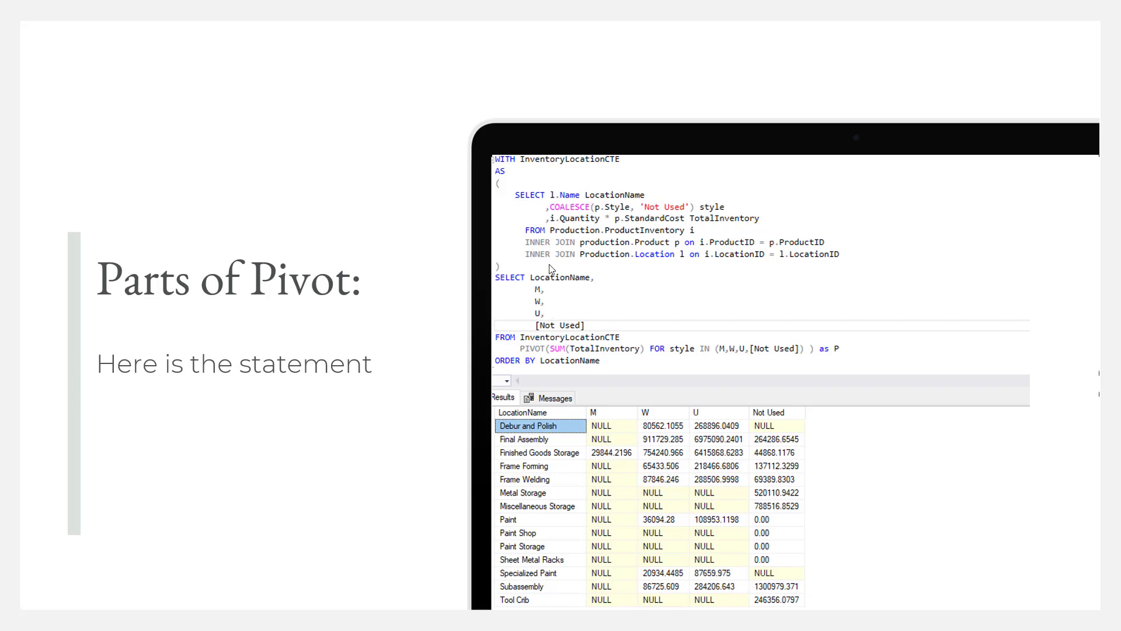
mouse_move(769, 499)
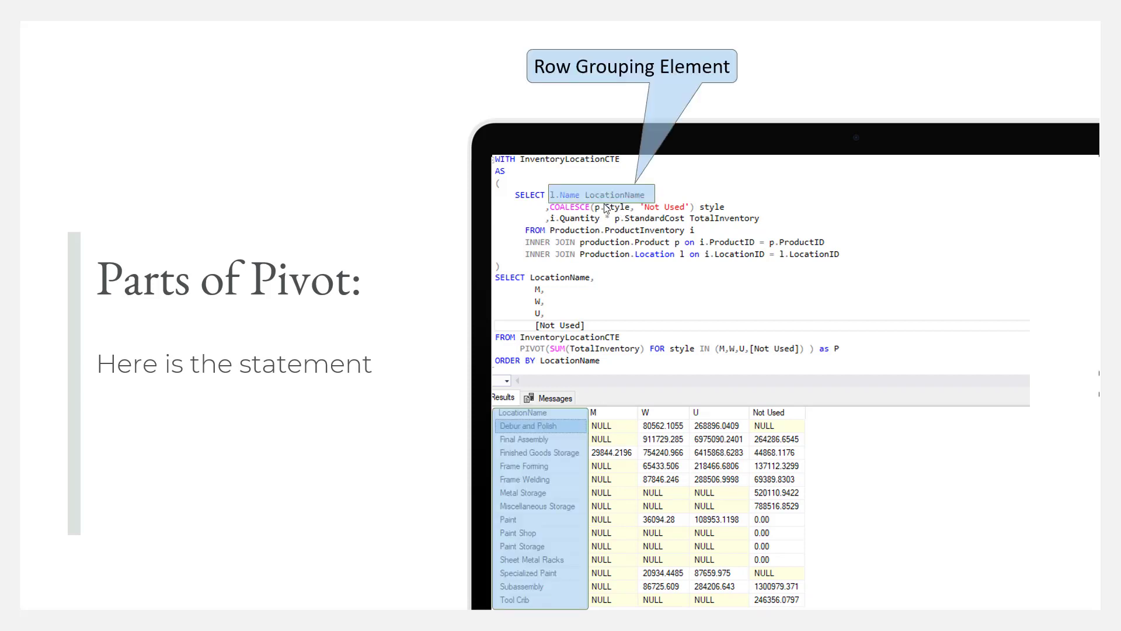
mouse_move(544, 415)
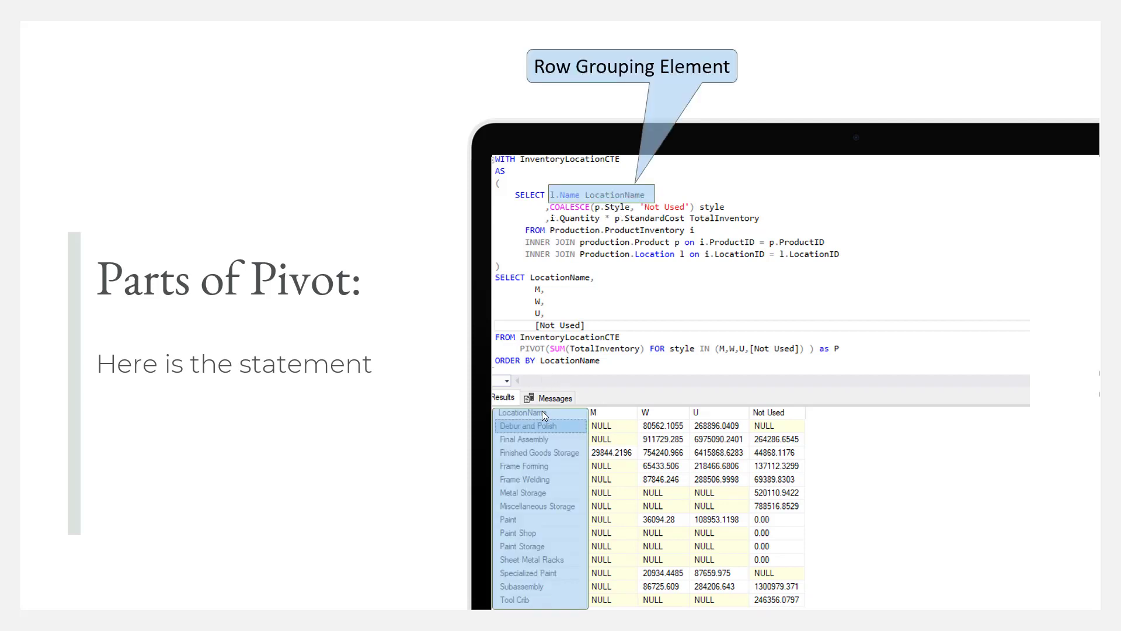
mouse_move(402, 463)
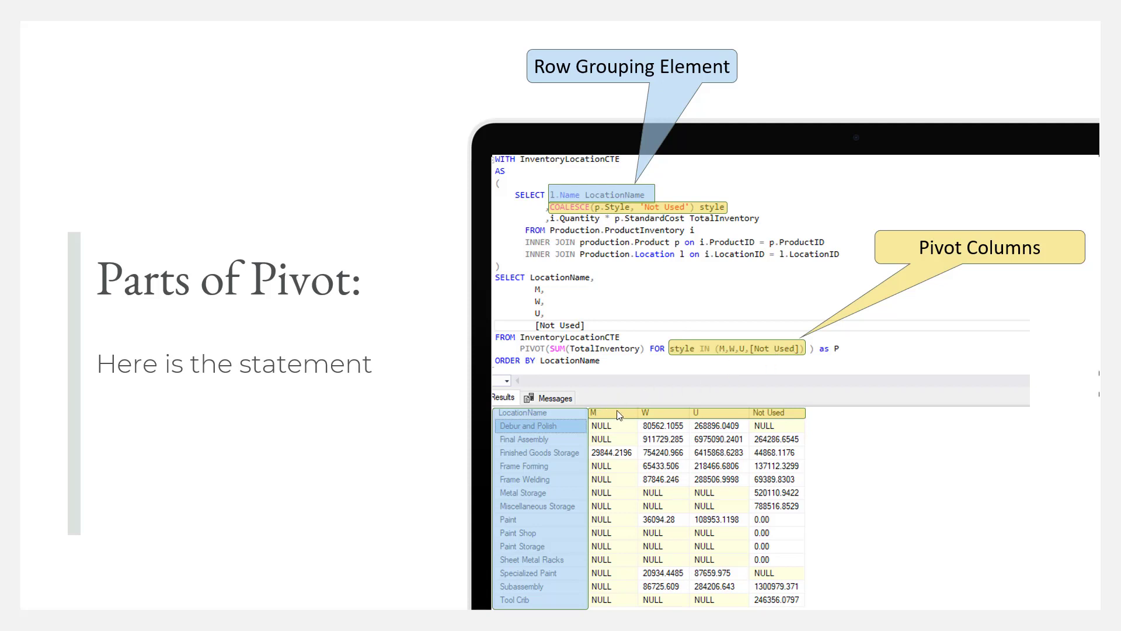
mouse_move(695, 357)
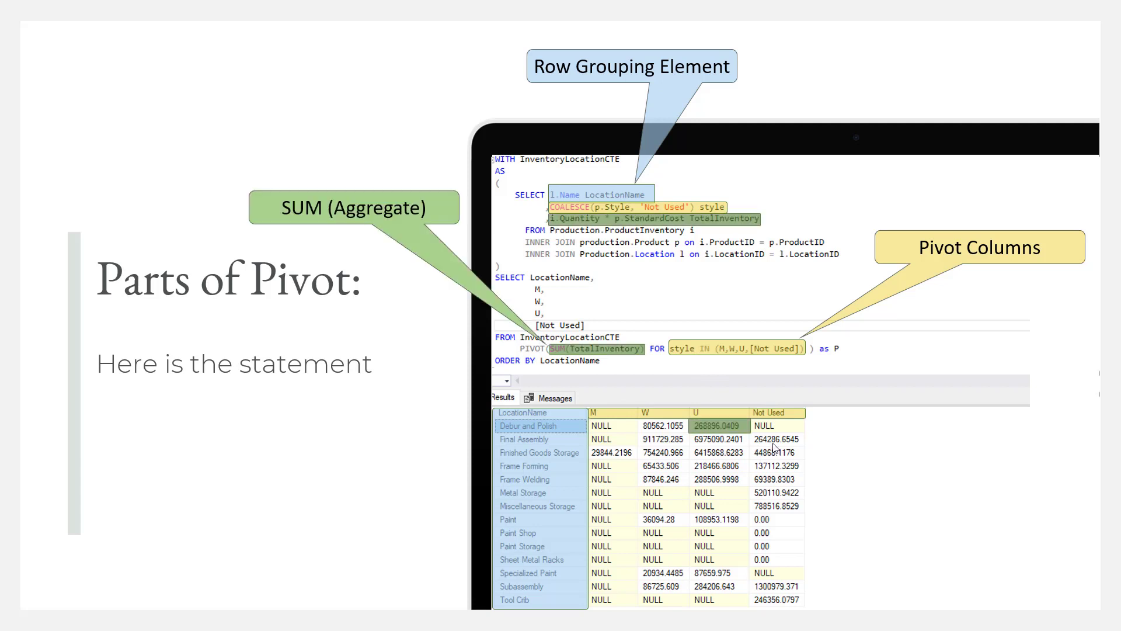
mouse_move(558, 356)
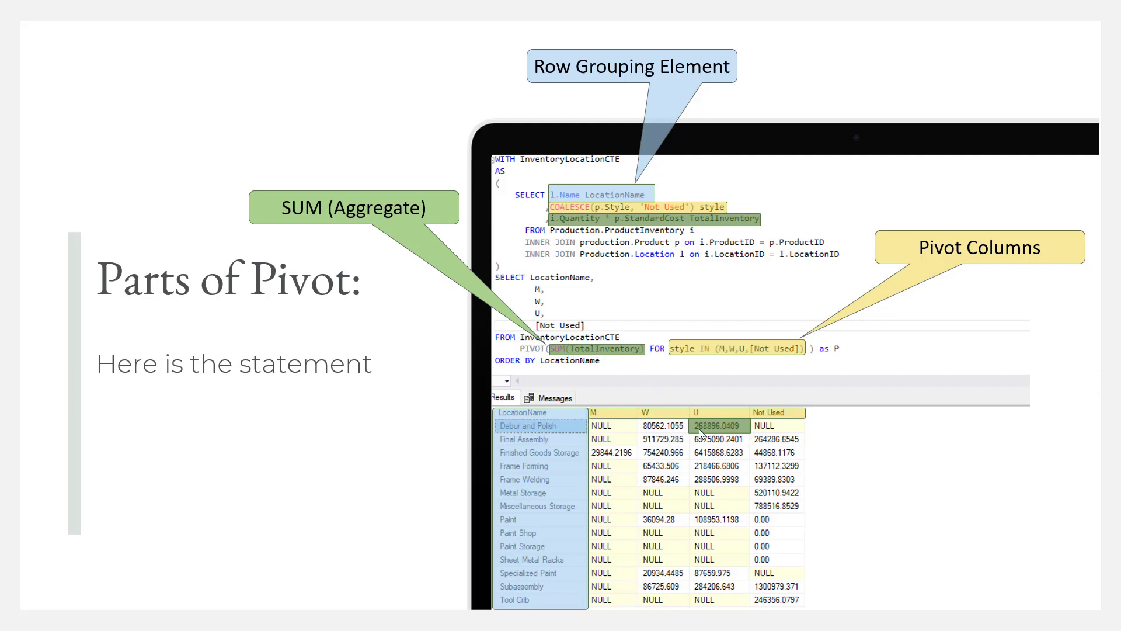
mouse_move(739, 432)
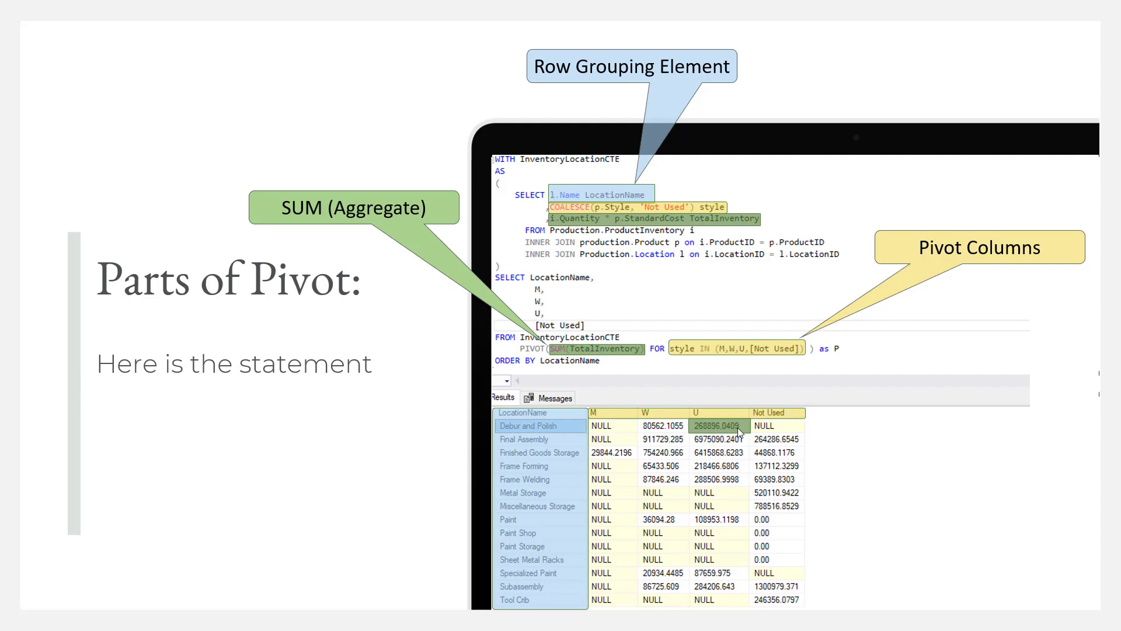